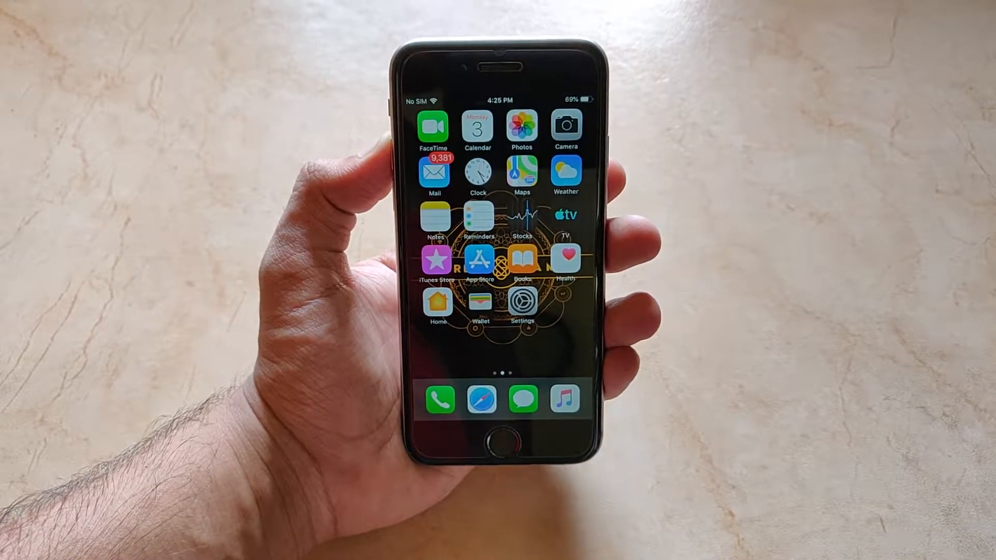
- Scroll the iTunes window to show the iPhone 6 Recovery Mode page
scroll("left", 3)
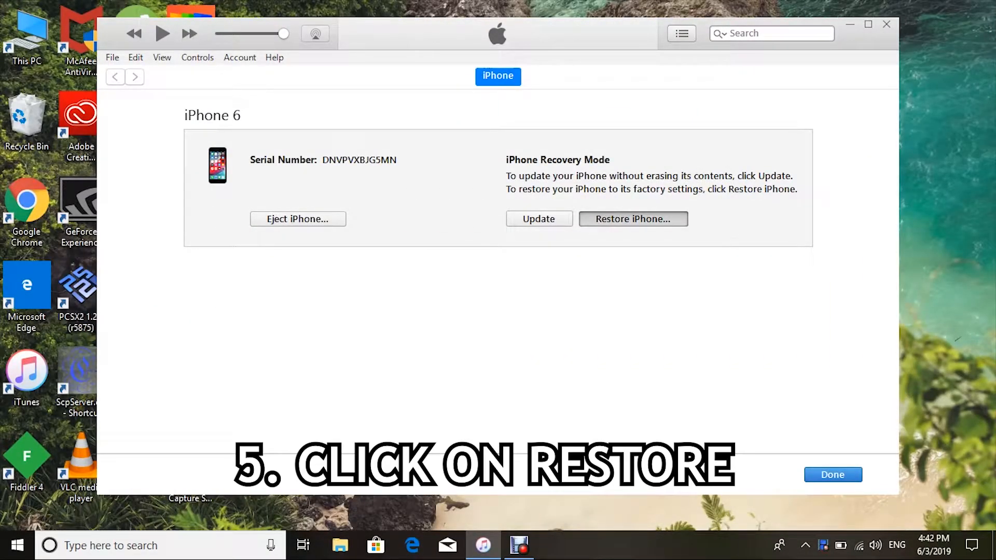
- Choose Restore and Update, pass the iOS 12.3.1 release notes, and accept the license
left_click(633, 219)
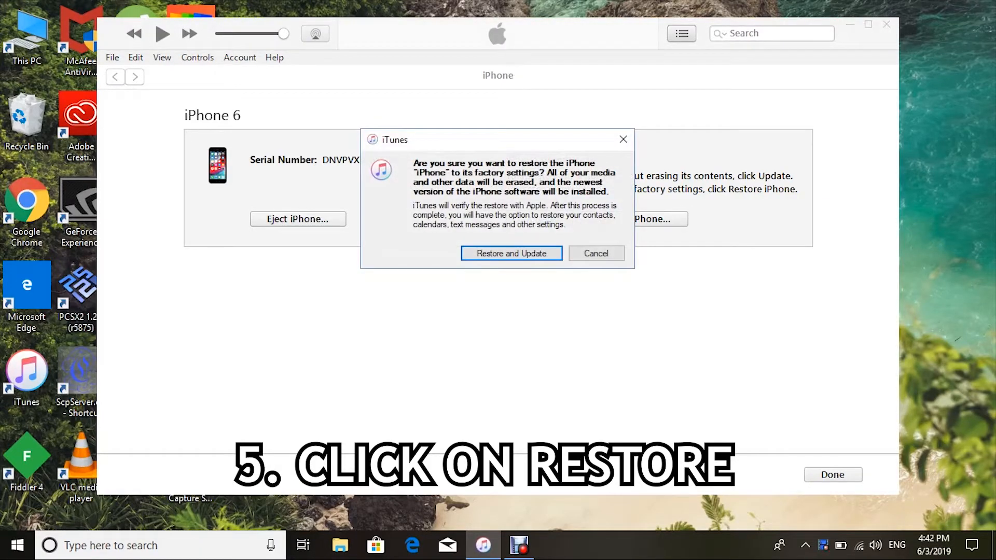
left_click(511, 253)
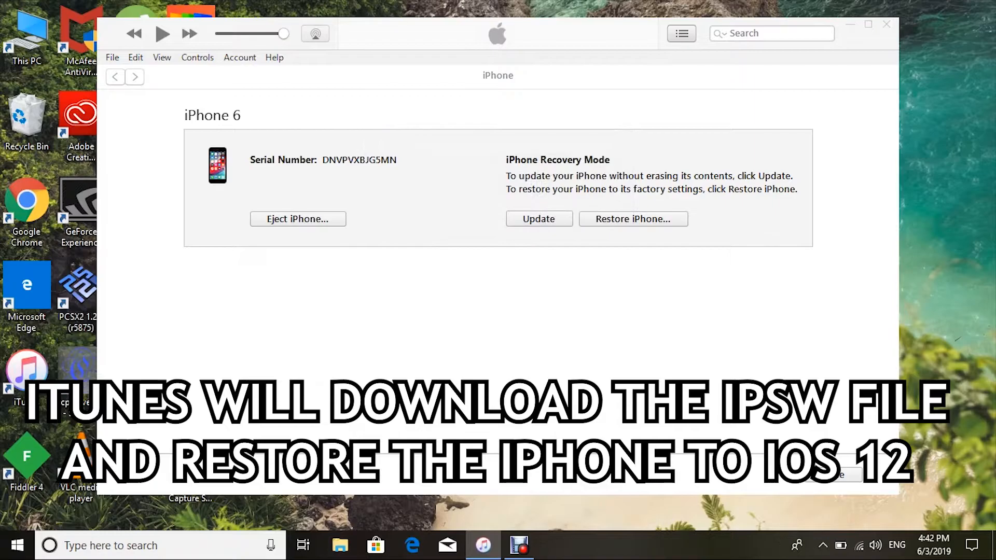
left_click(538, 218)
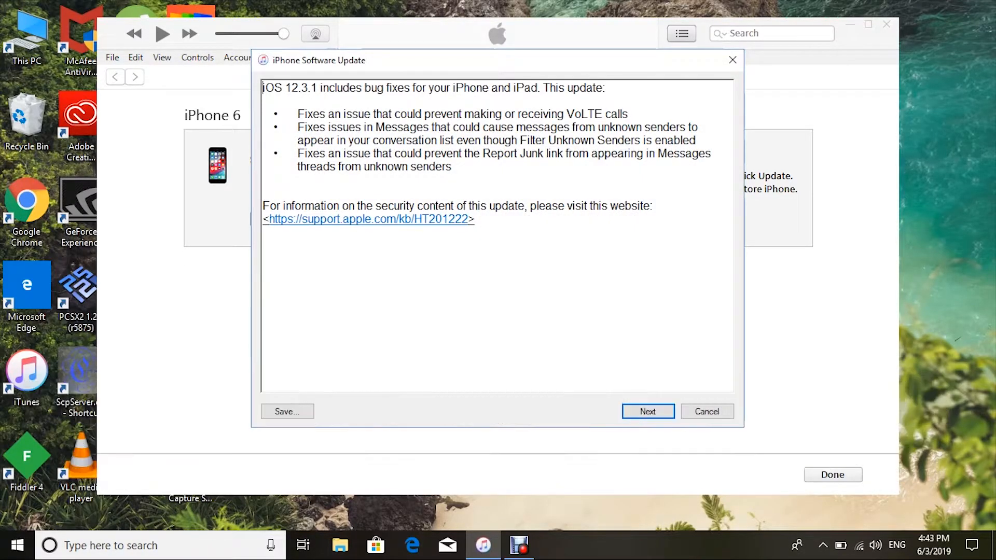
left_click(648, 411)
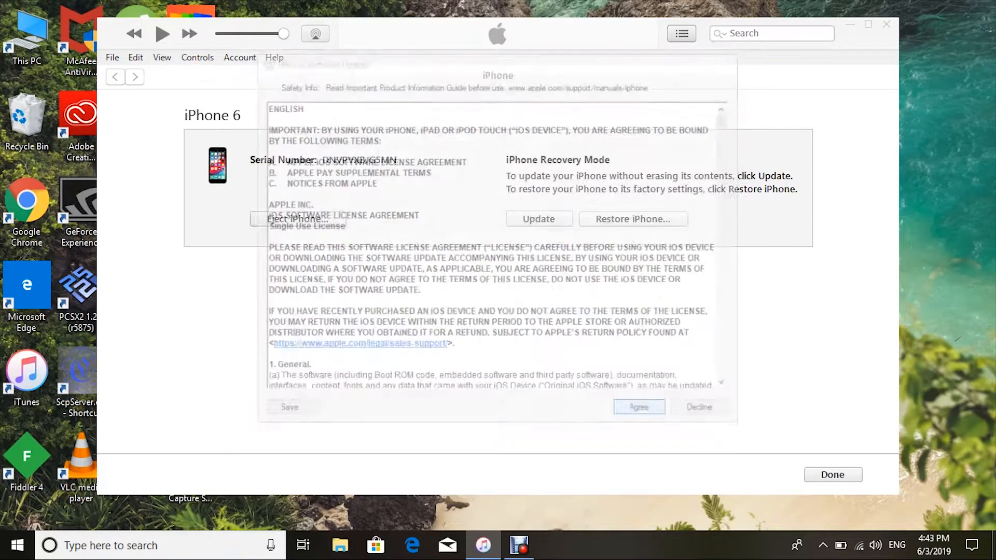
left_click(638, 407)
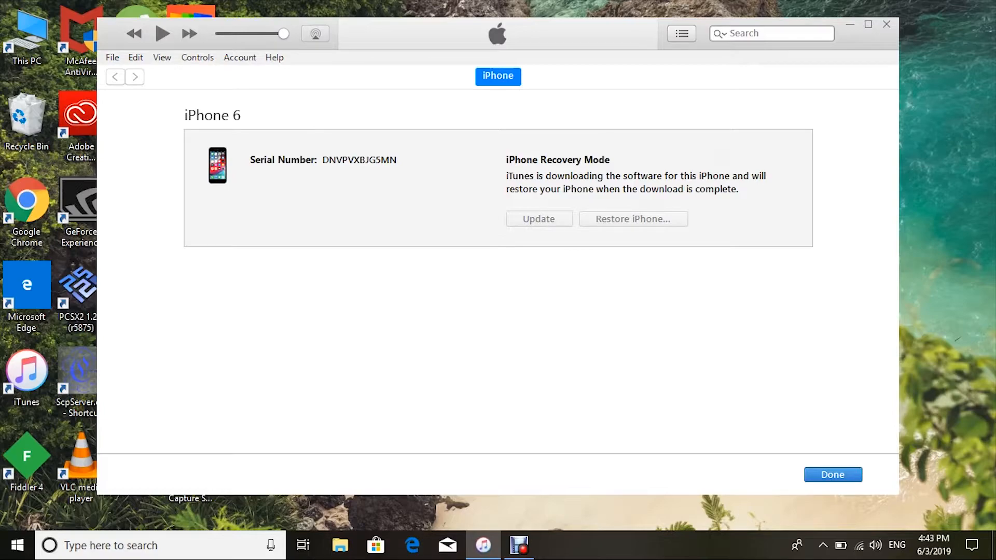